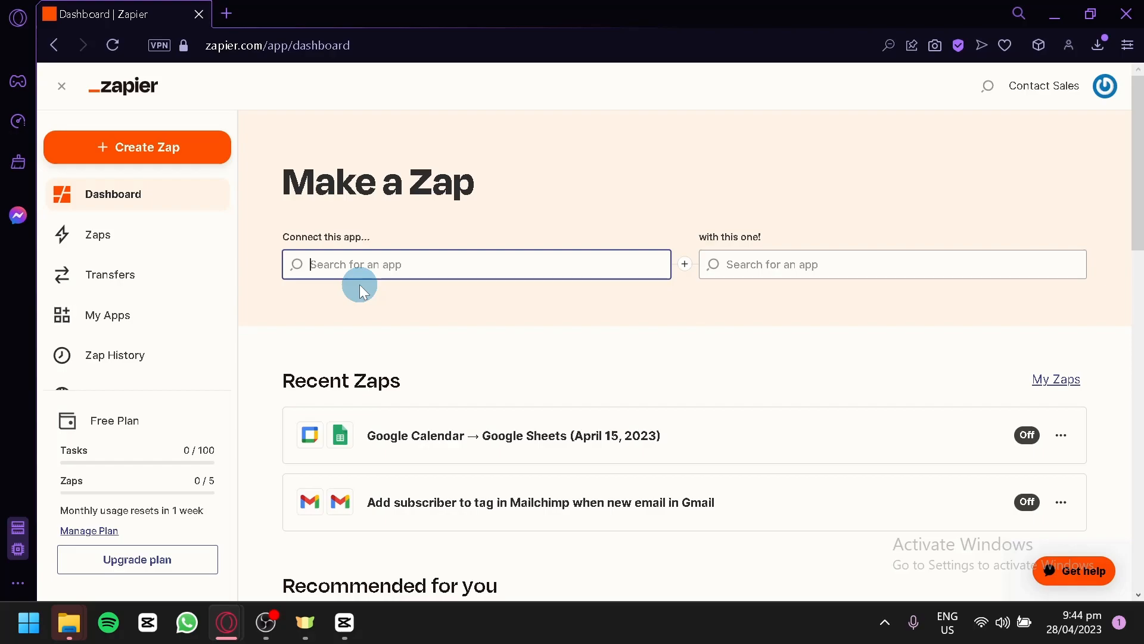
mouse_move(107, 92)
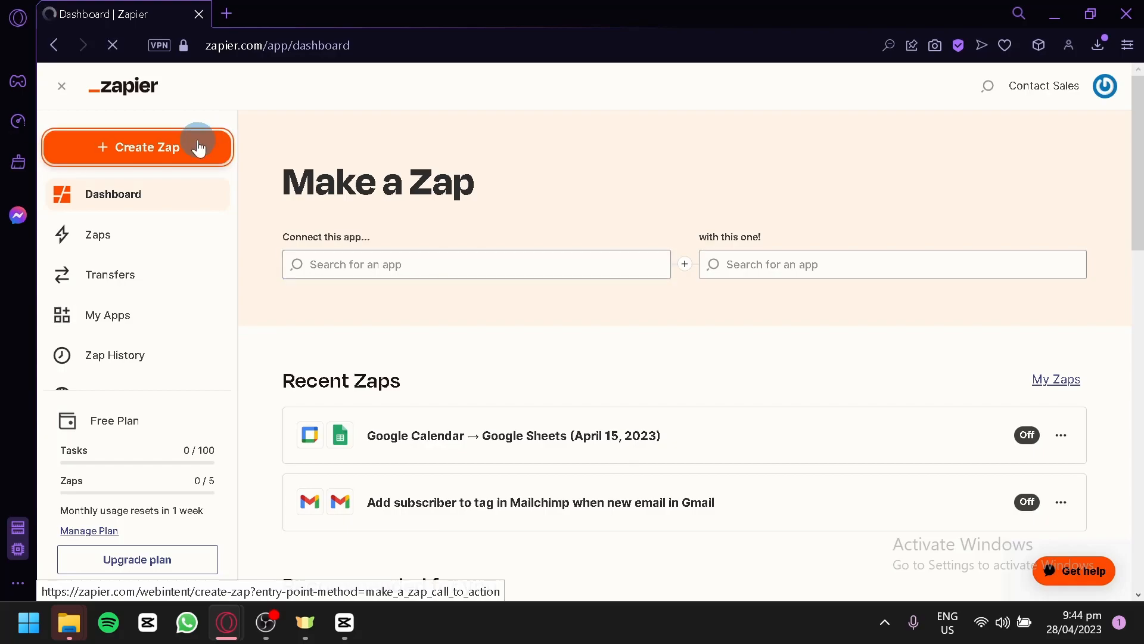
Begin a new Zap and search the trigger apps for 'zoho'.
left_click(143, 147)
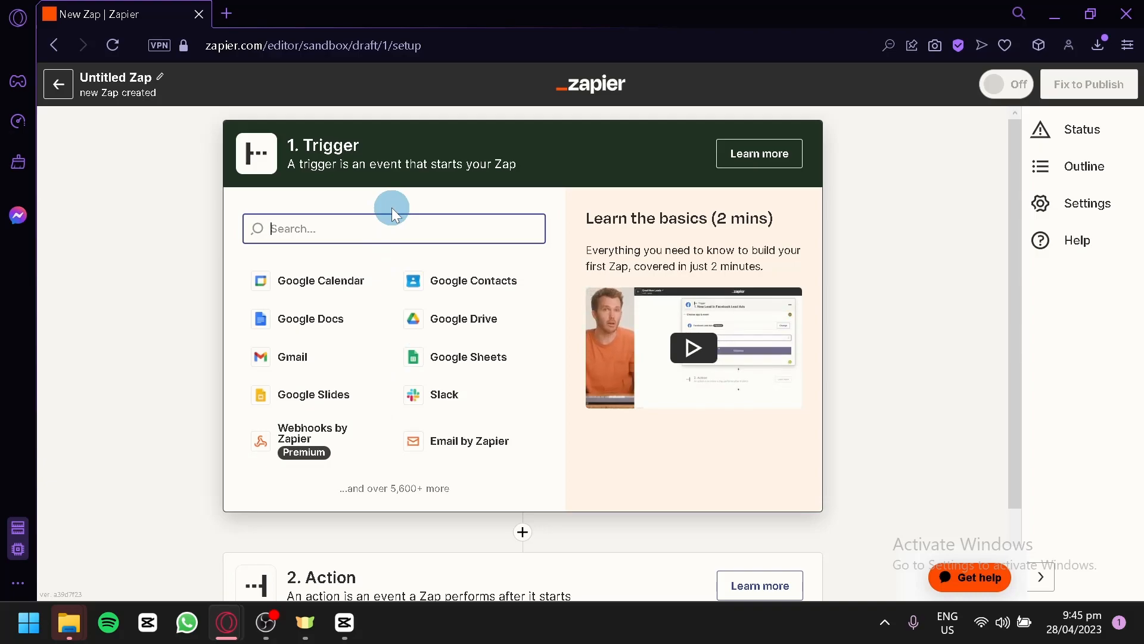
type("zoho")
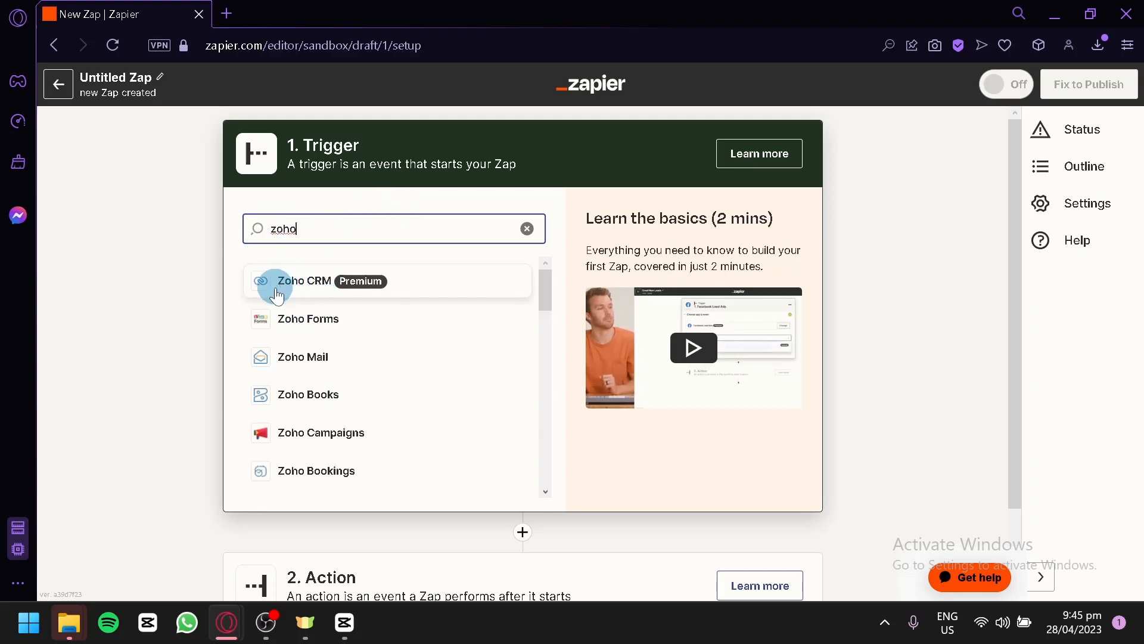
Set the trigger to New Lead in Zoho CRM and move on to the action step.
left_click(303, 281)
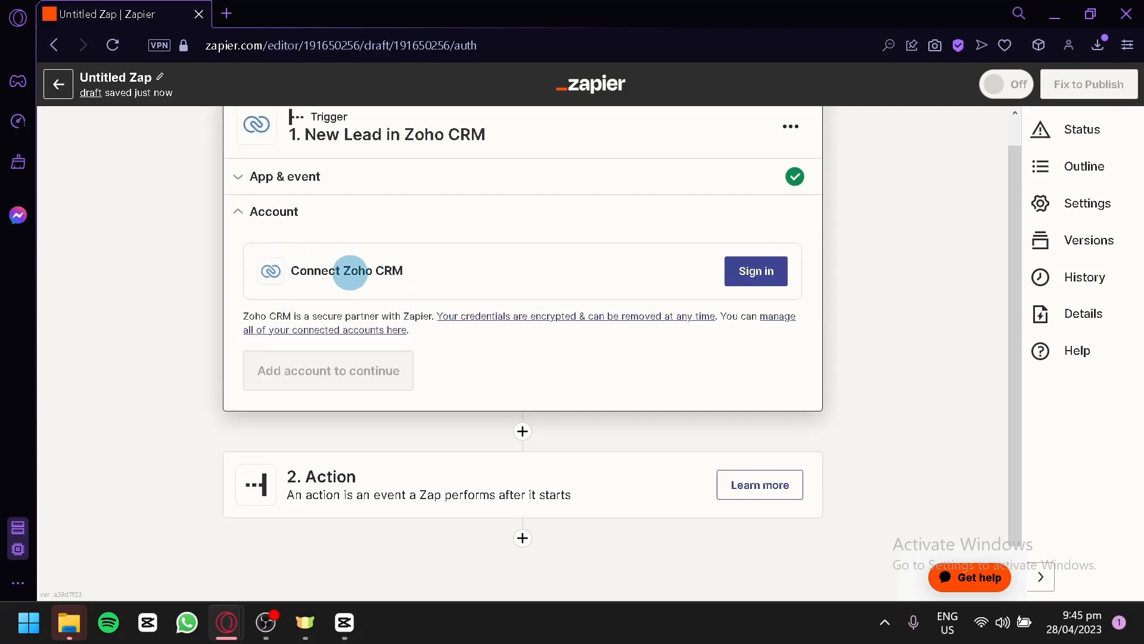
mouse_move(540, 417)
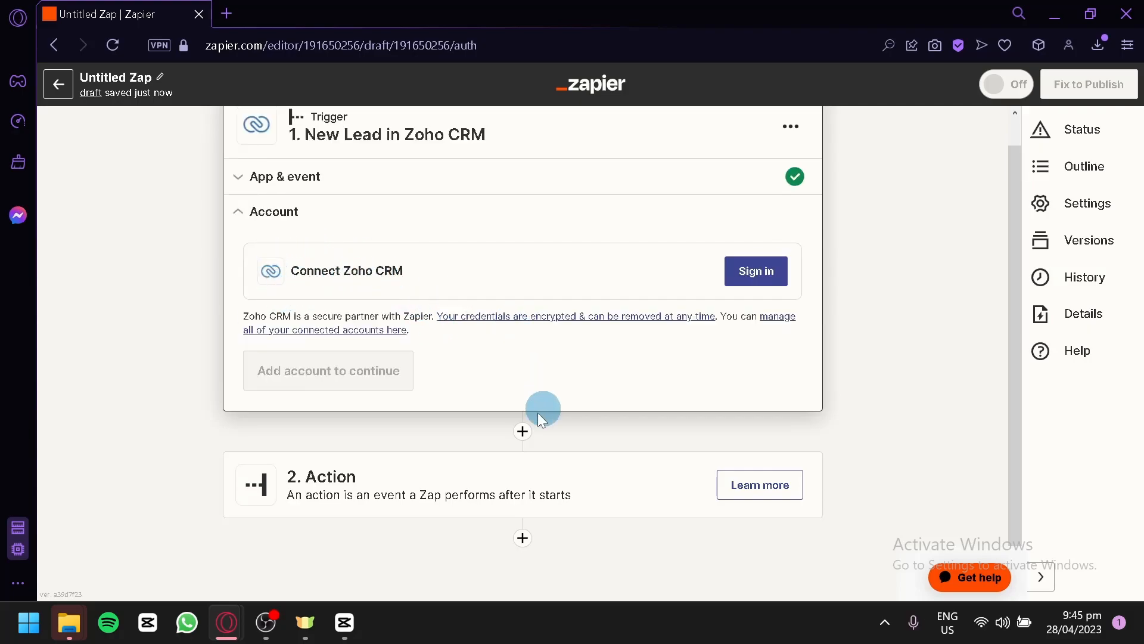
left_click(321, 484)
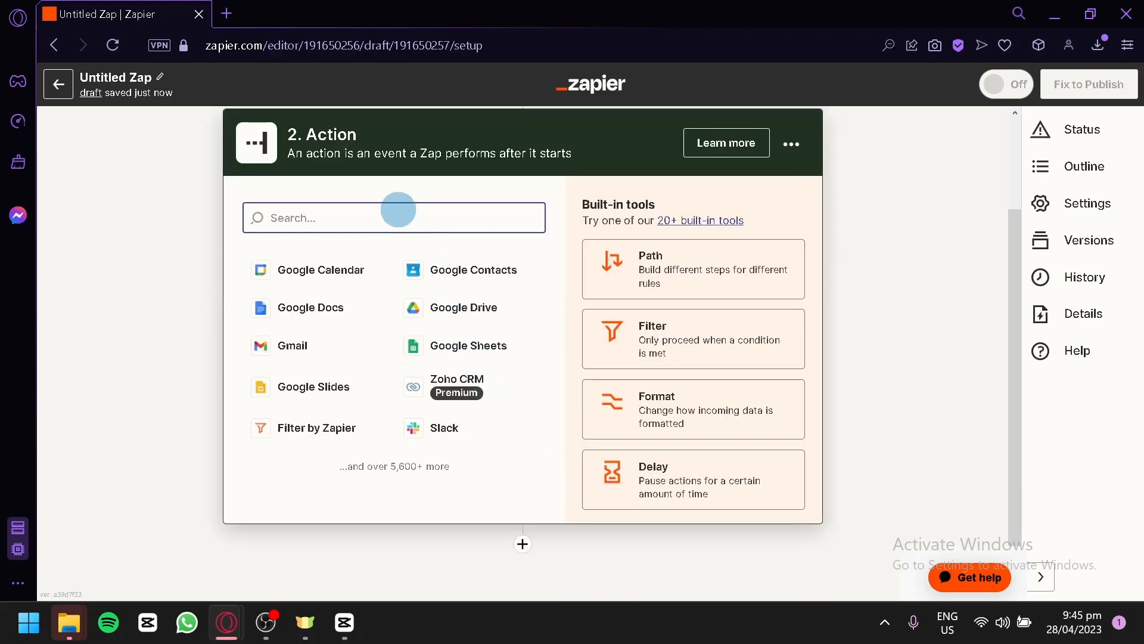
Search 'quickoo' and choose QuickBooks Online as the action app.
type("quickook")
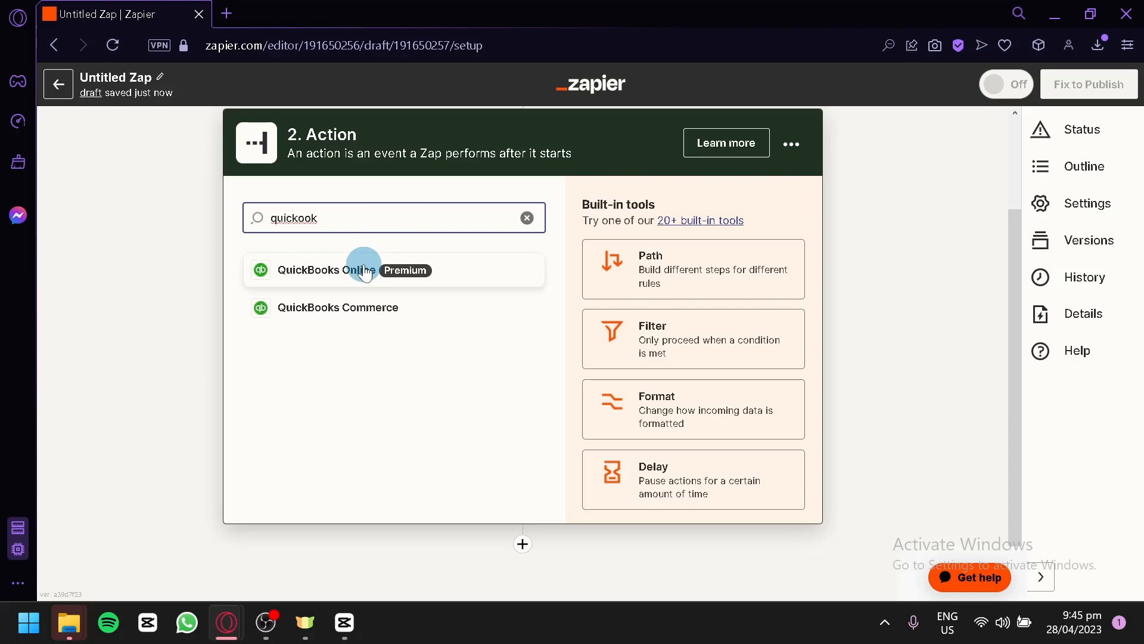
left_click(362, 270)
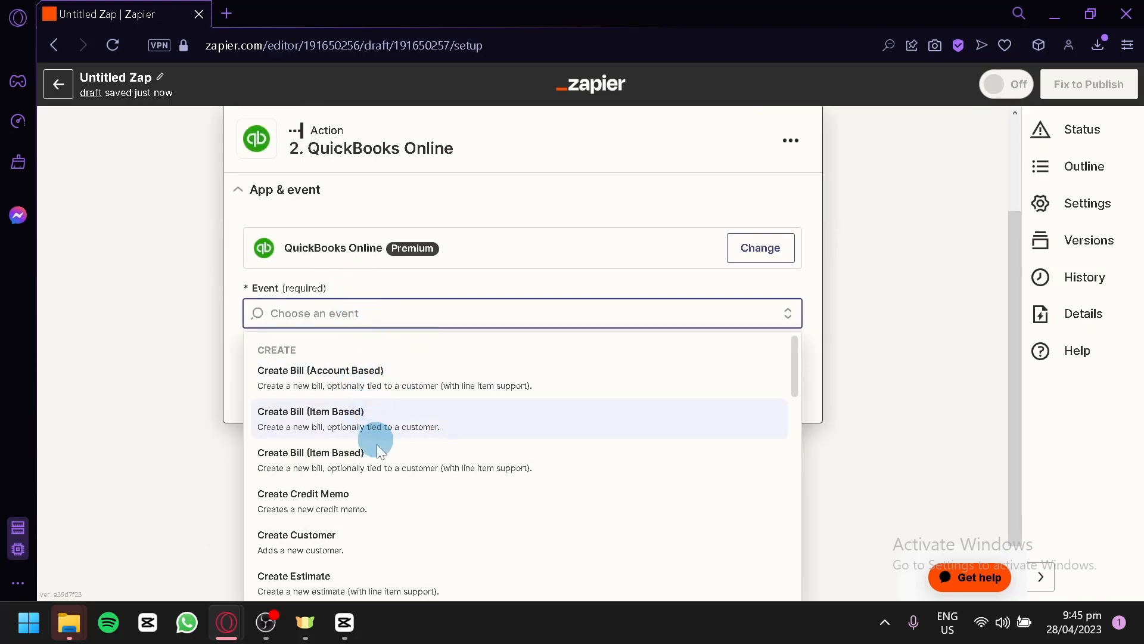
Set the action event to Create Customer and review the App & event section.
left_click(297, 534)
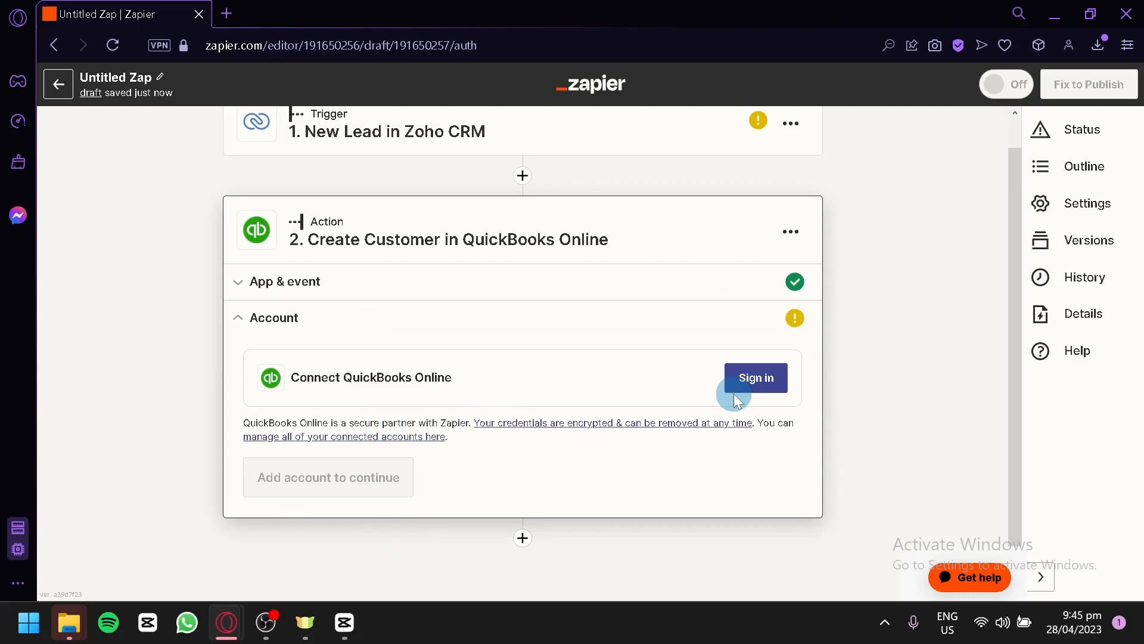
mouse_move(376, 404)
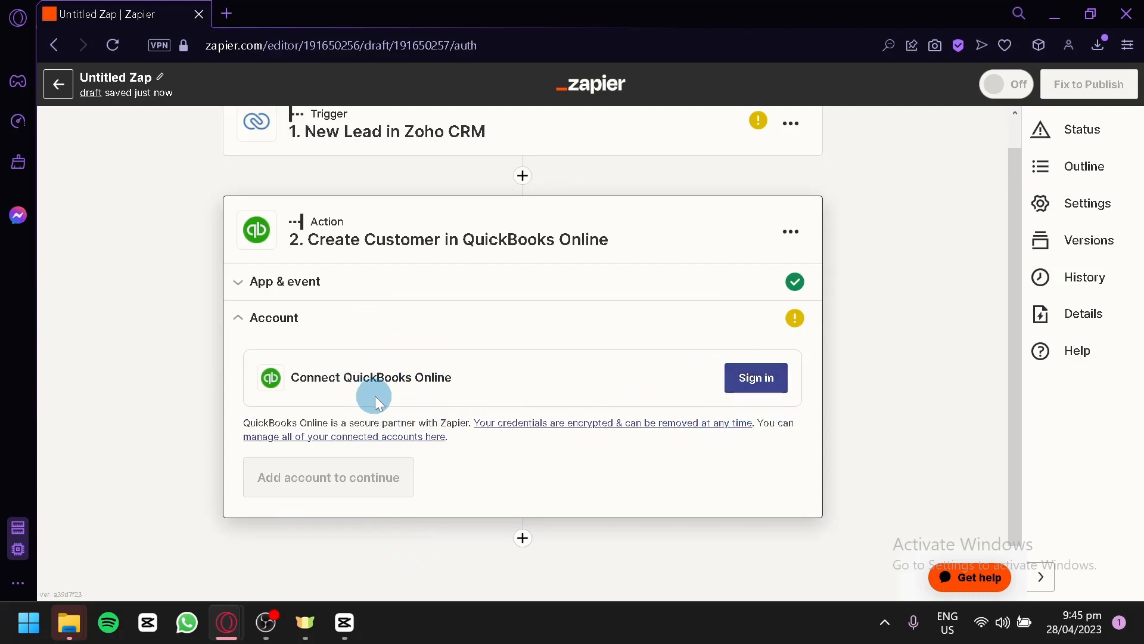
scroll("down", 3)
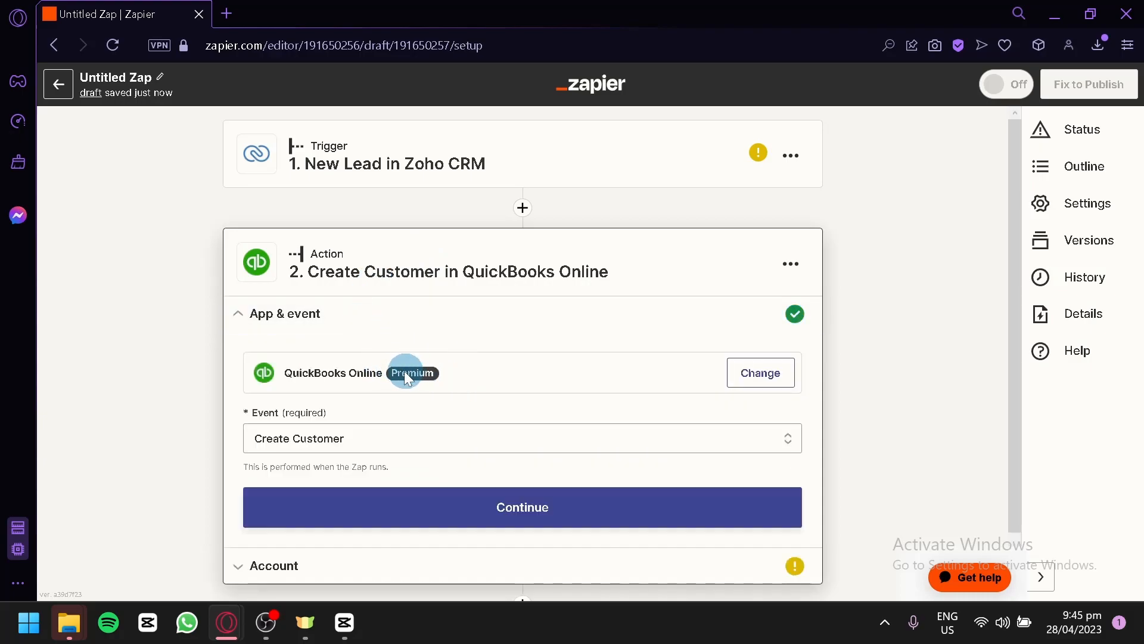
mouse_move(256, 236)
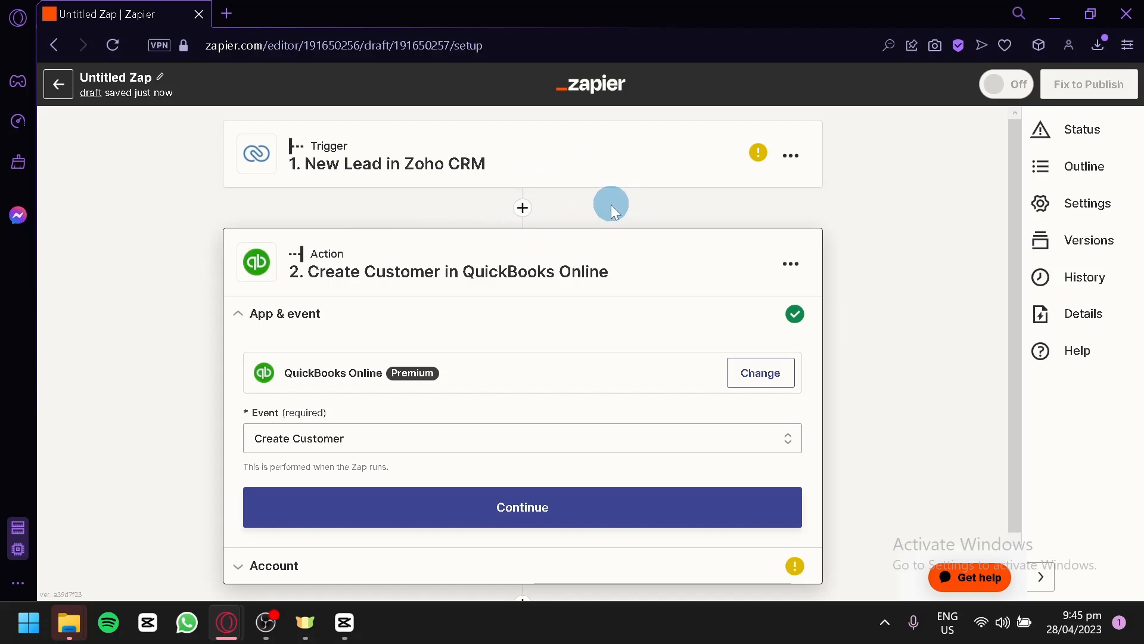
mouse_move(455, 242)
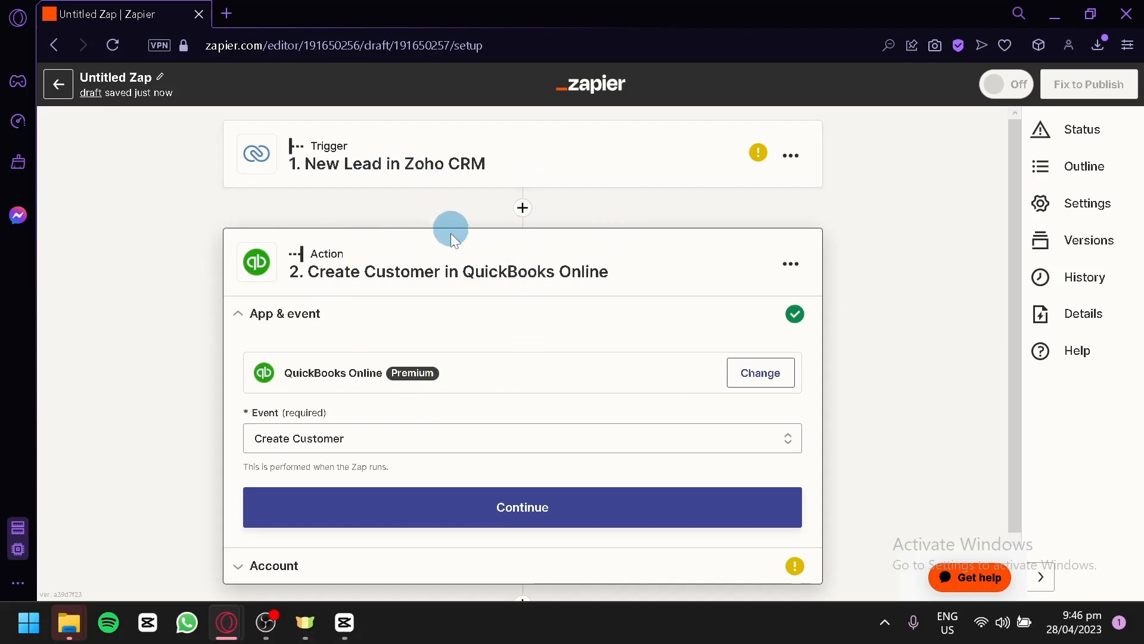